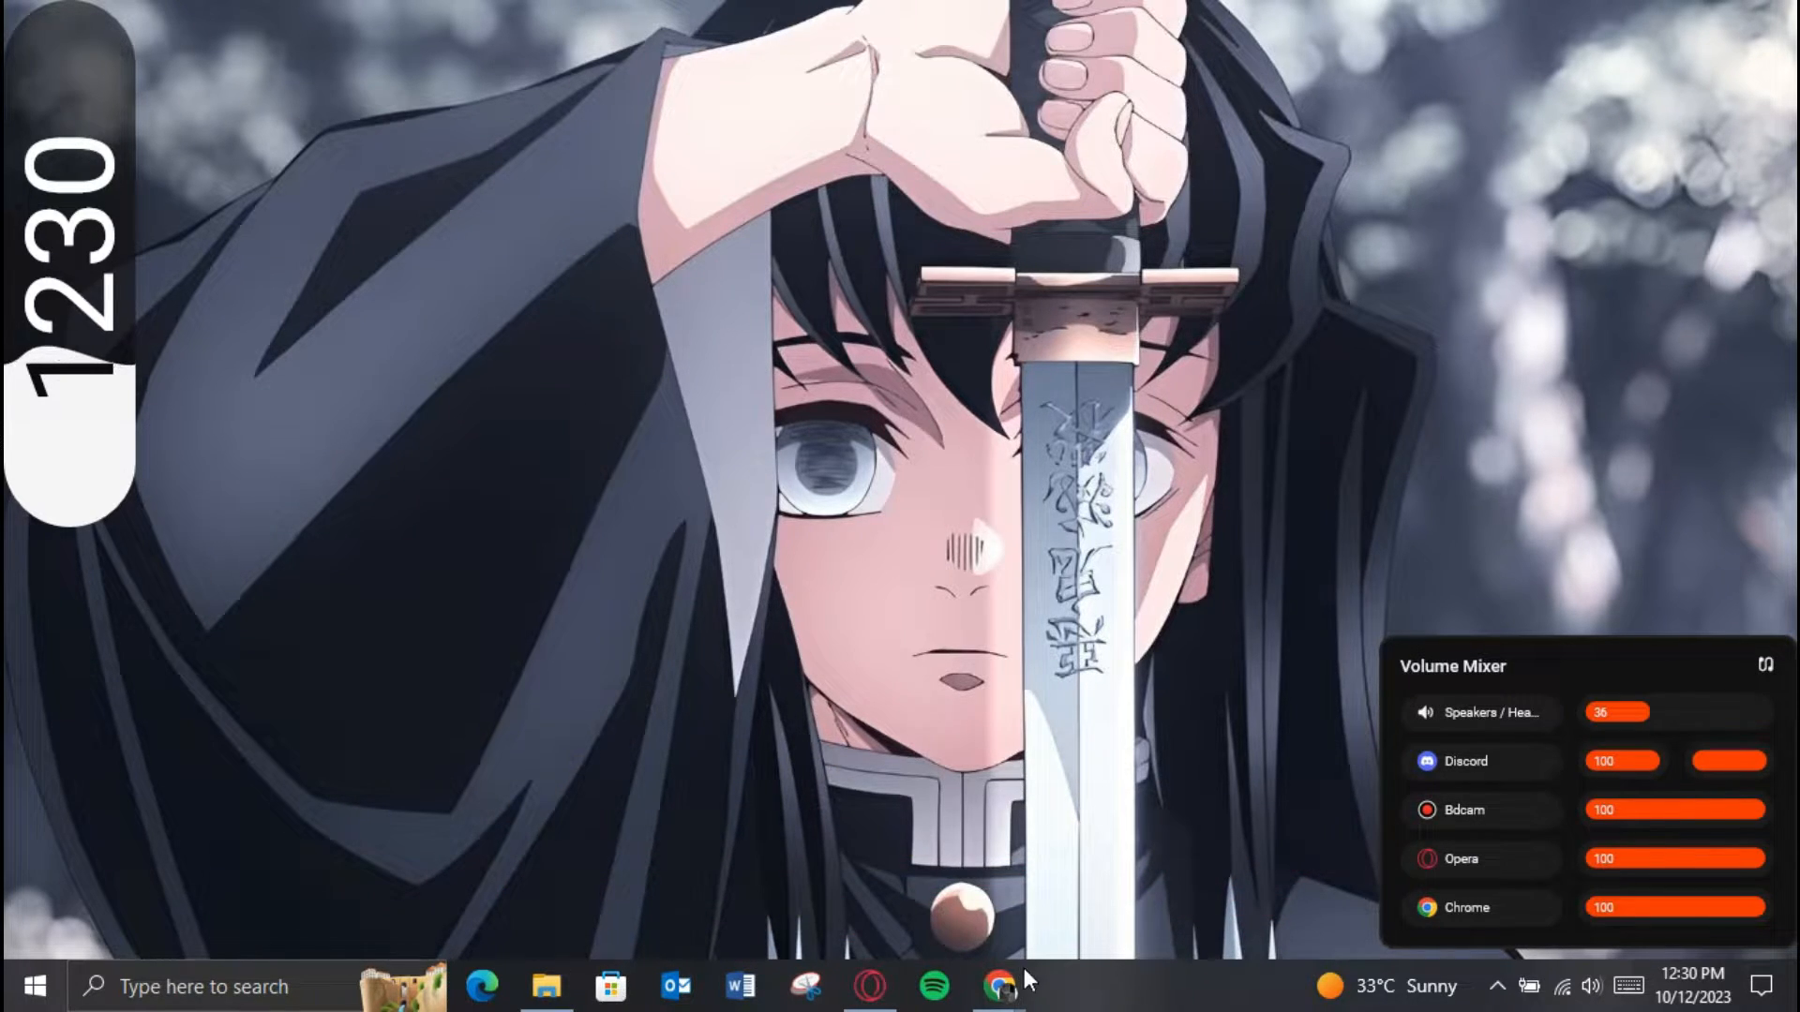
Launch Google Chrome to reach the DocuSign eSignature home dashboard.
left_click(998, 985)
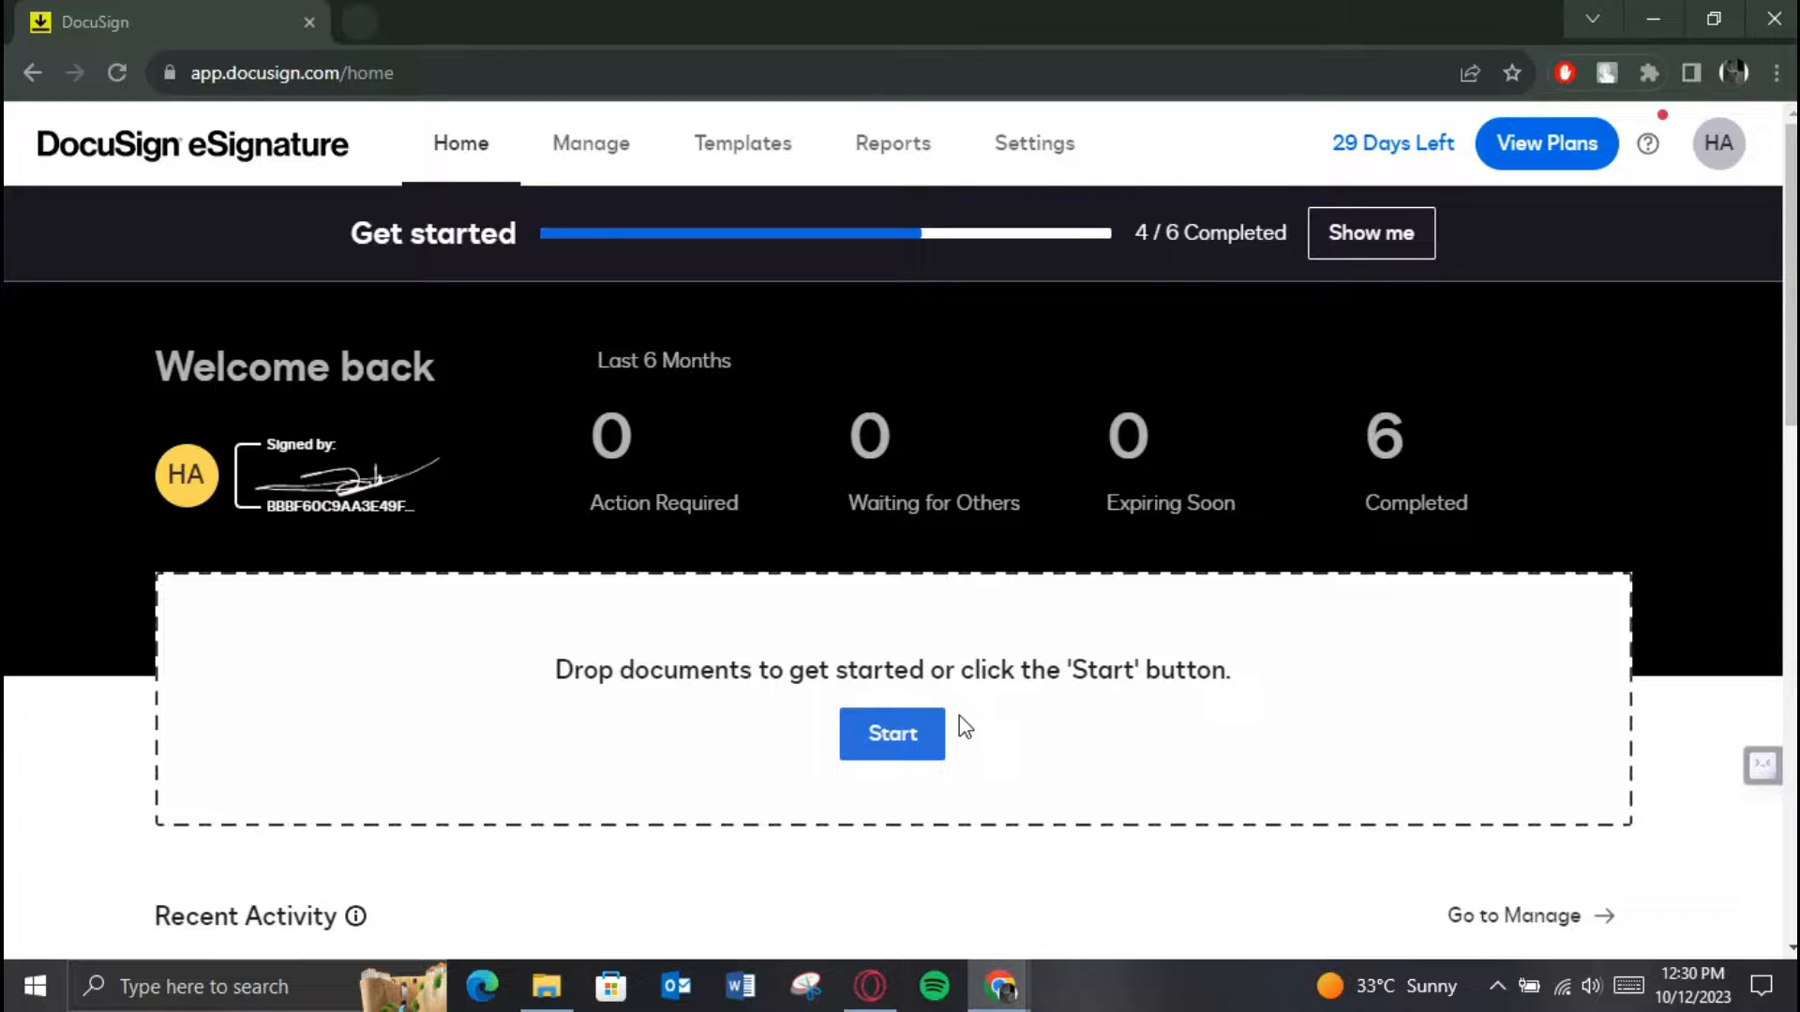
mouse_move(958, 734)
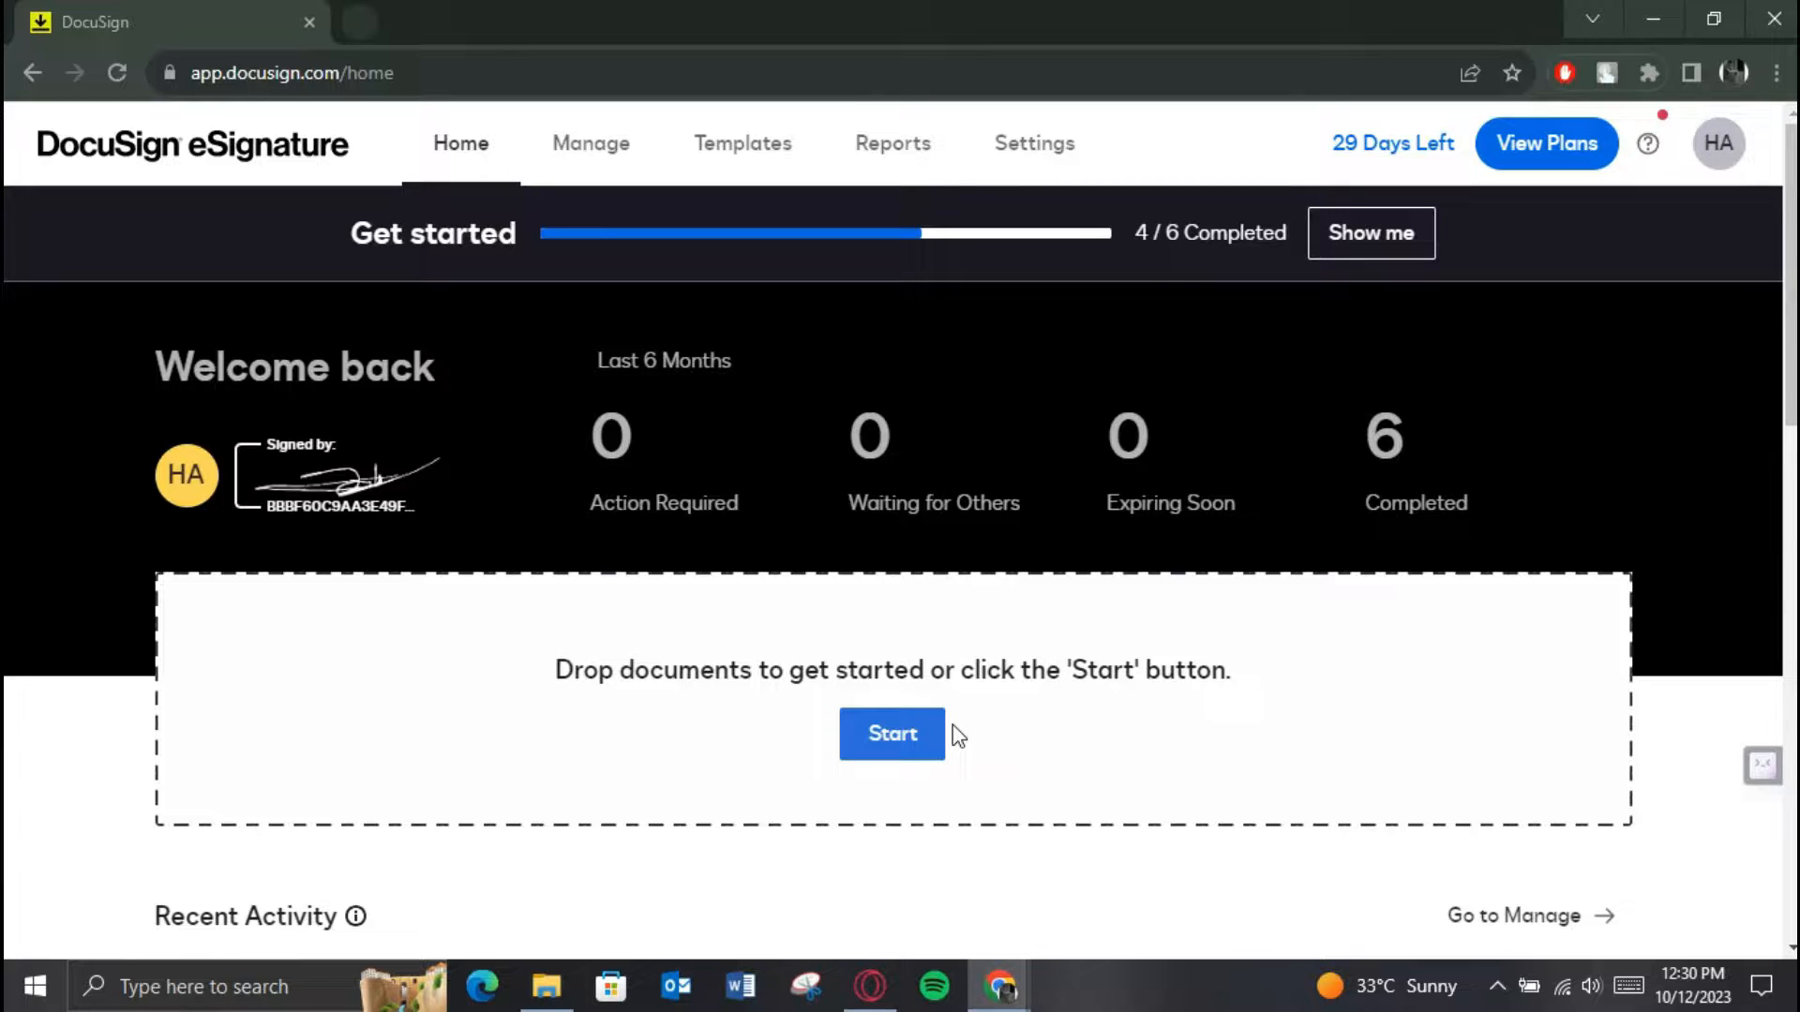
Start a new envelope and upload Dulling-31.pdf.
left_click(892, 733)
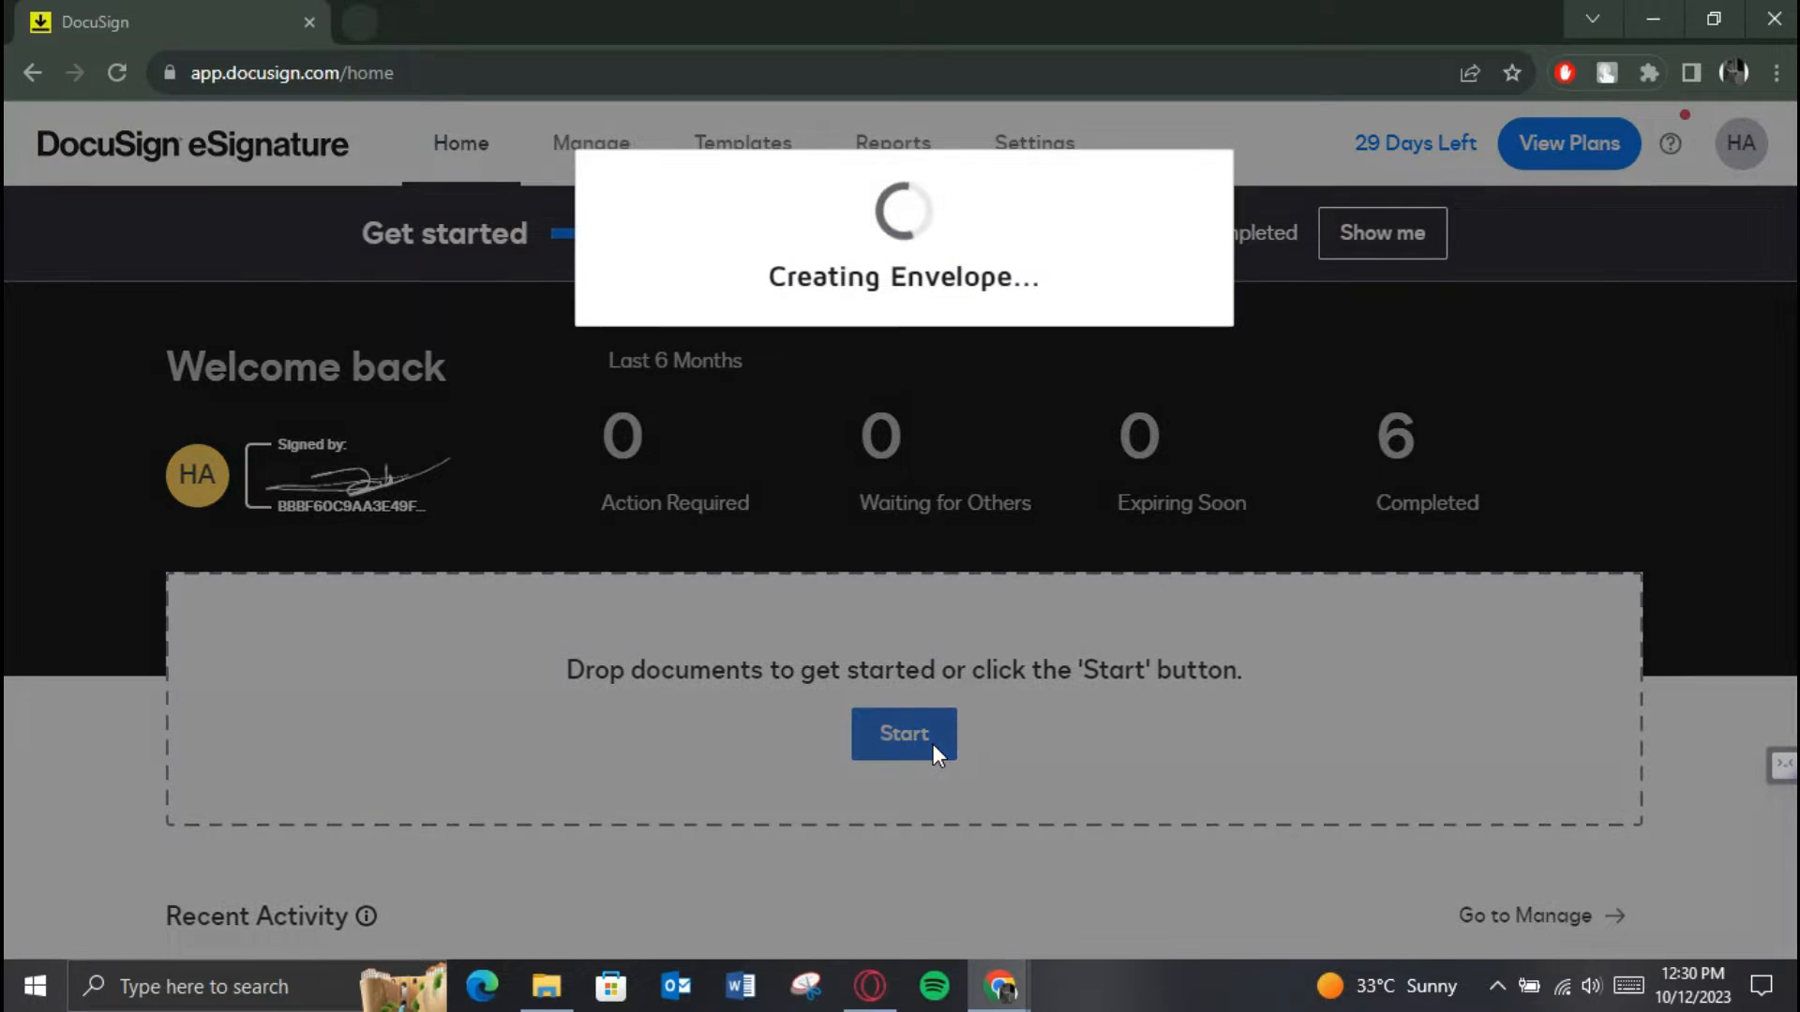
left_click(903, 733)
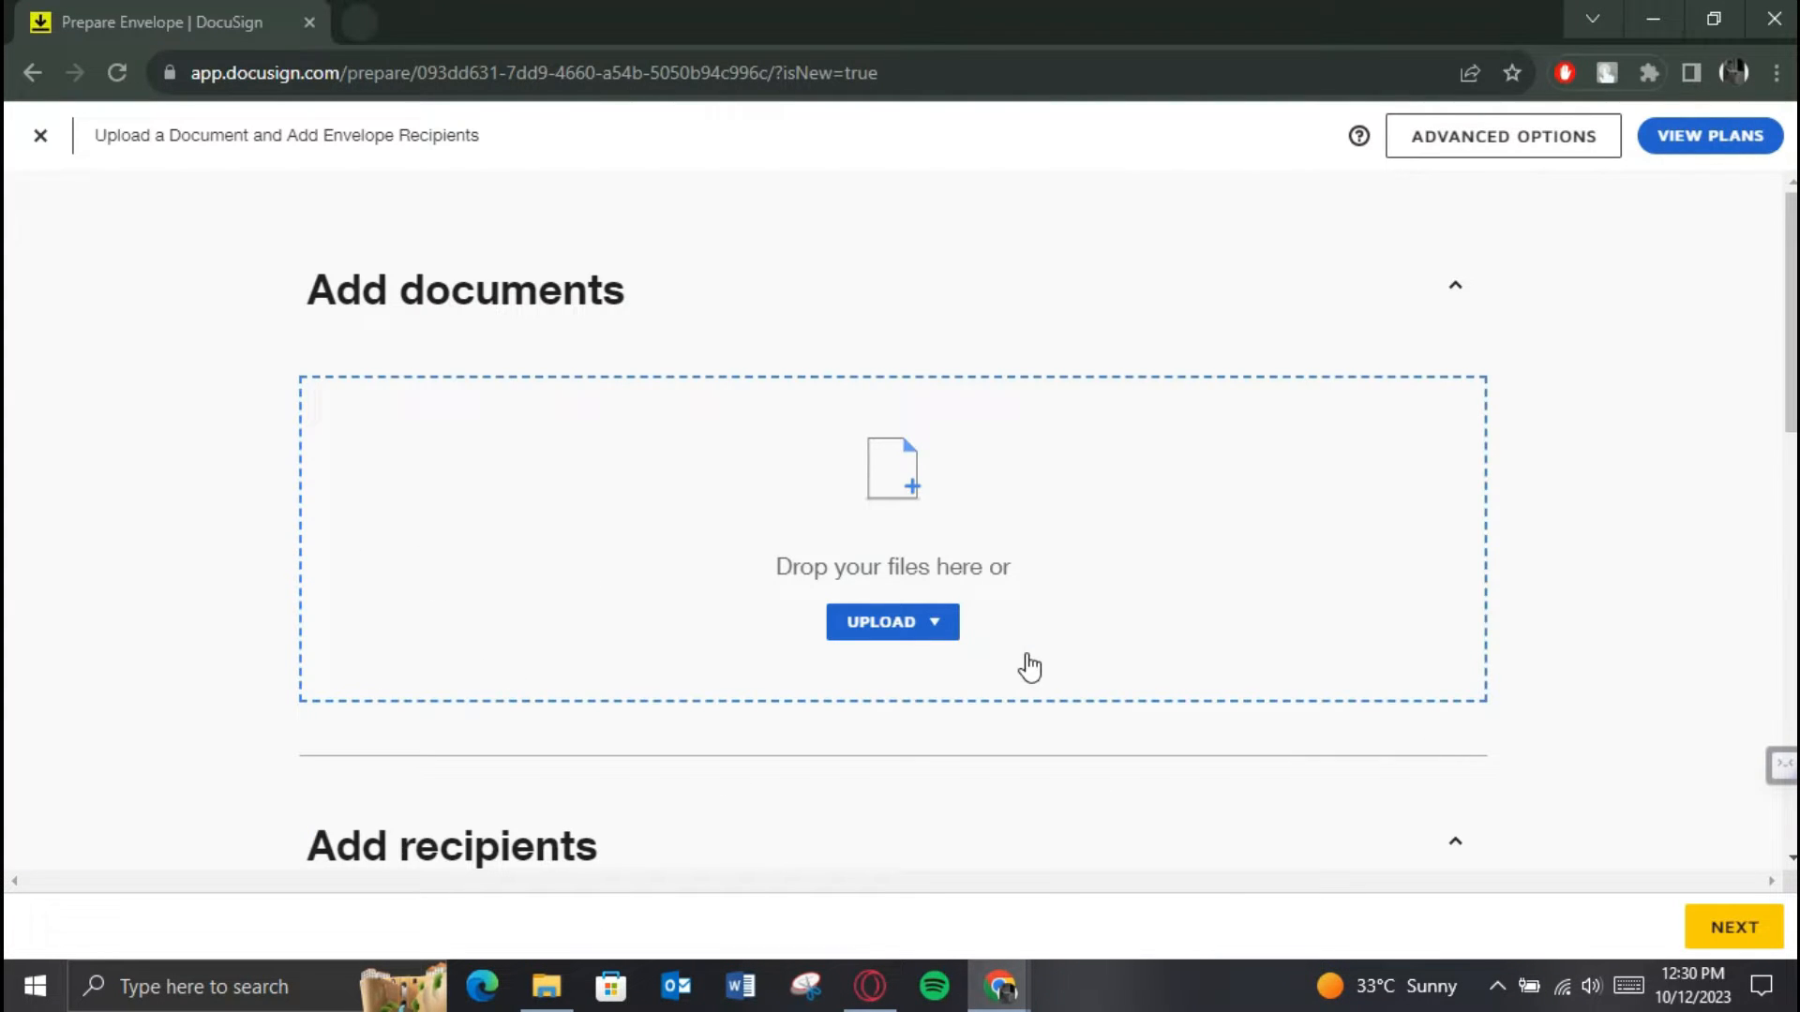
left_click(880, 620)
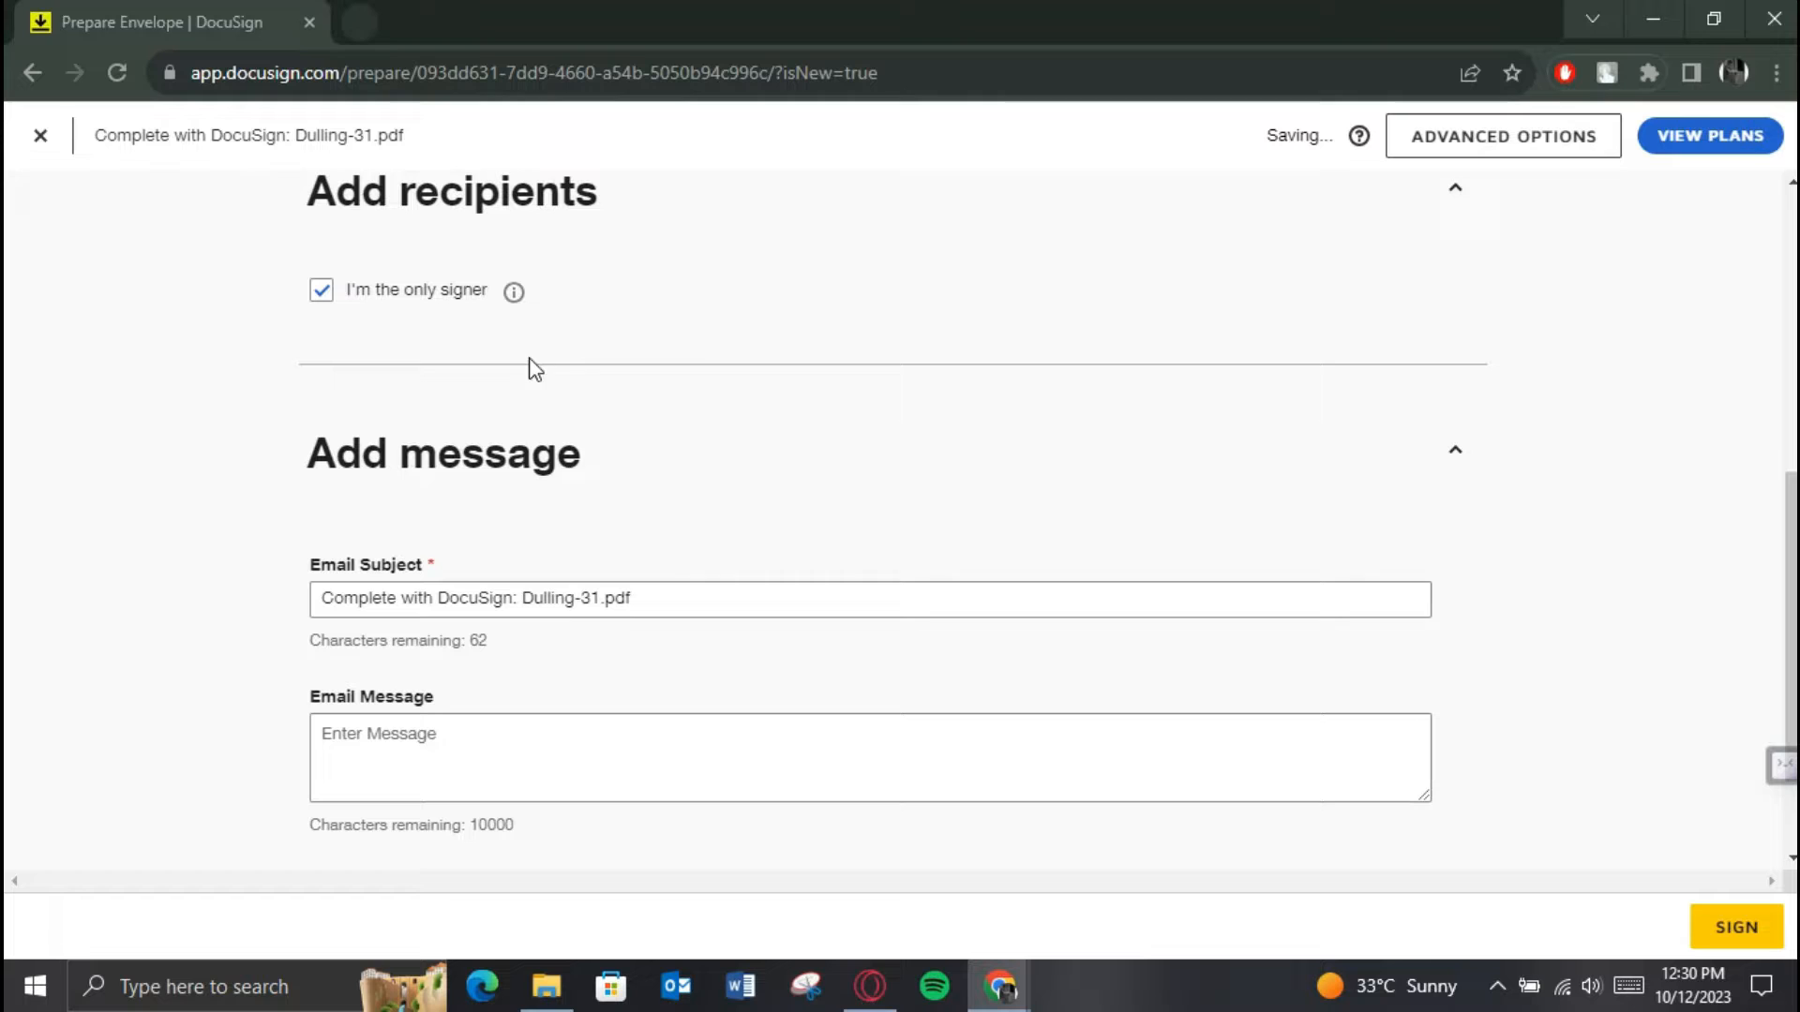
Turn off 'I'm the only signer', add a recipient, and enter the message 'thanks!'.
left_click(322, 290)
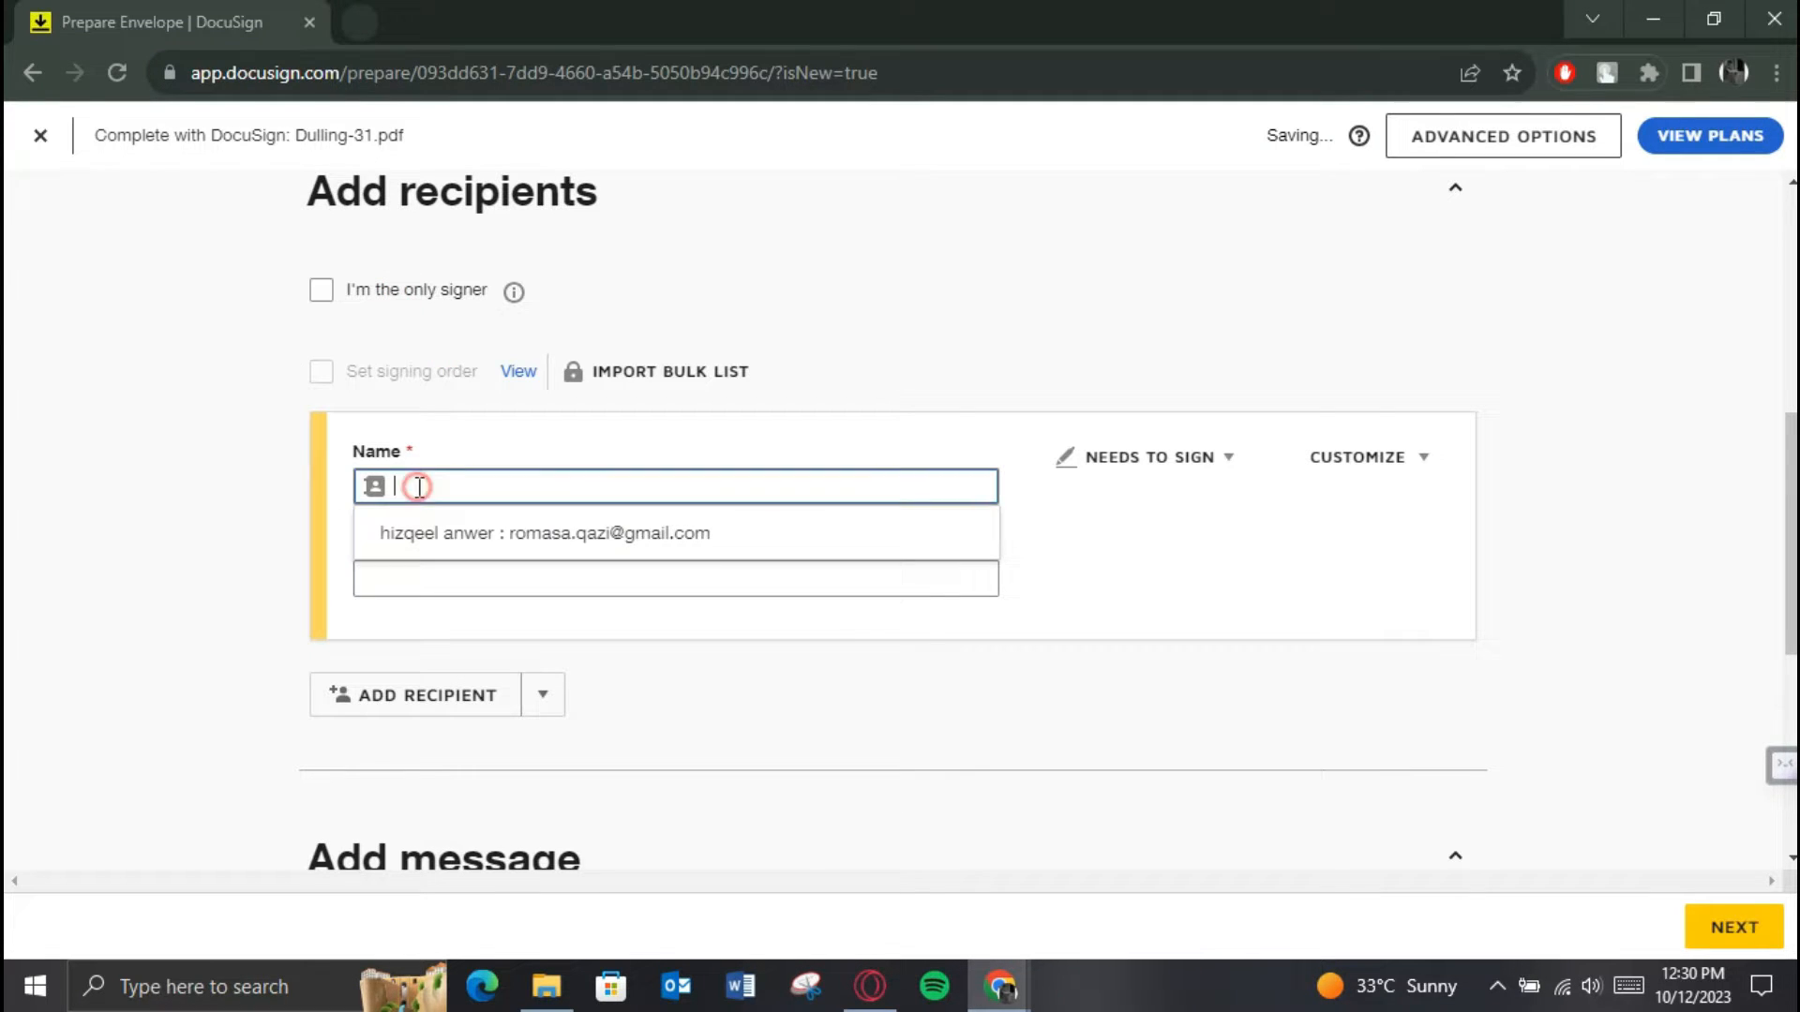
scroll("down", 3)
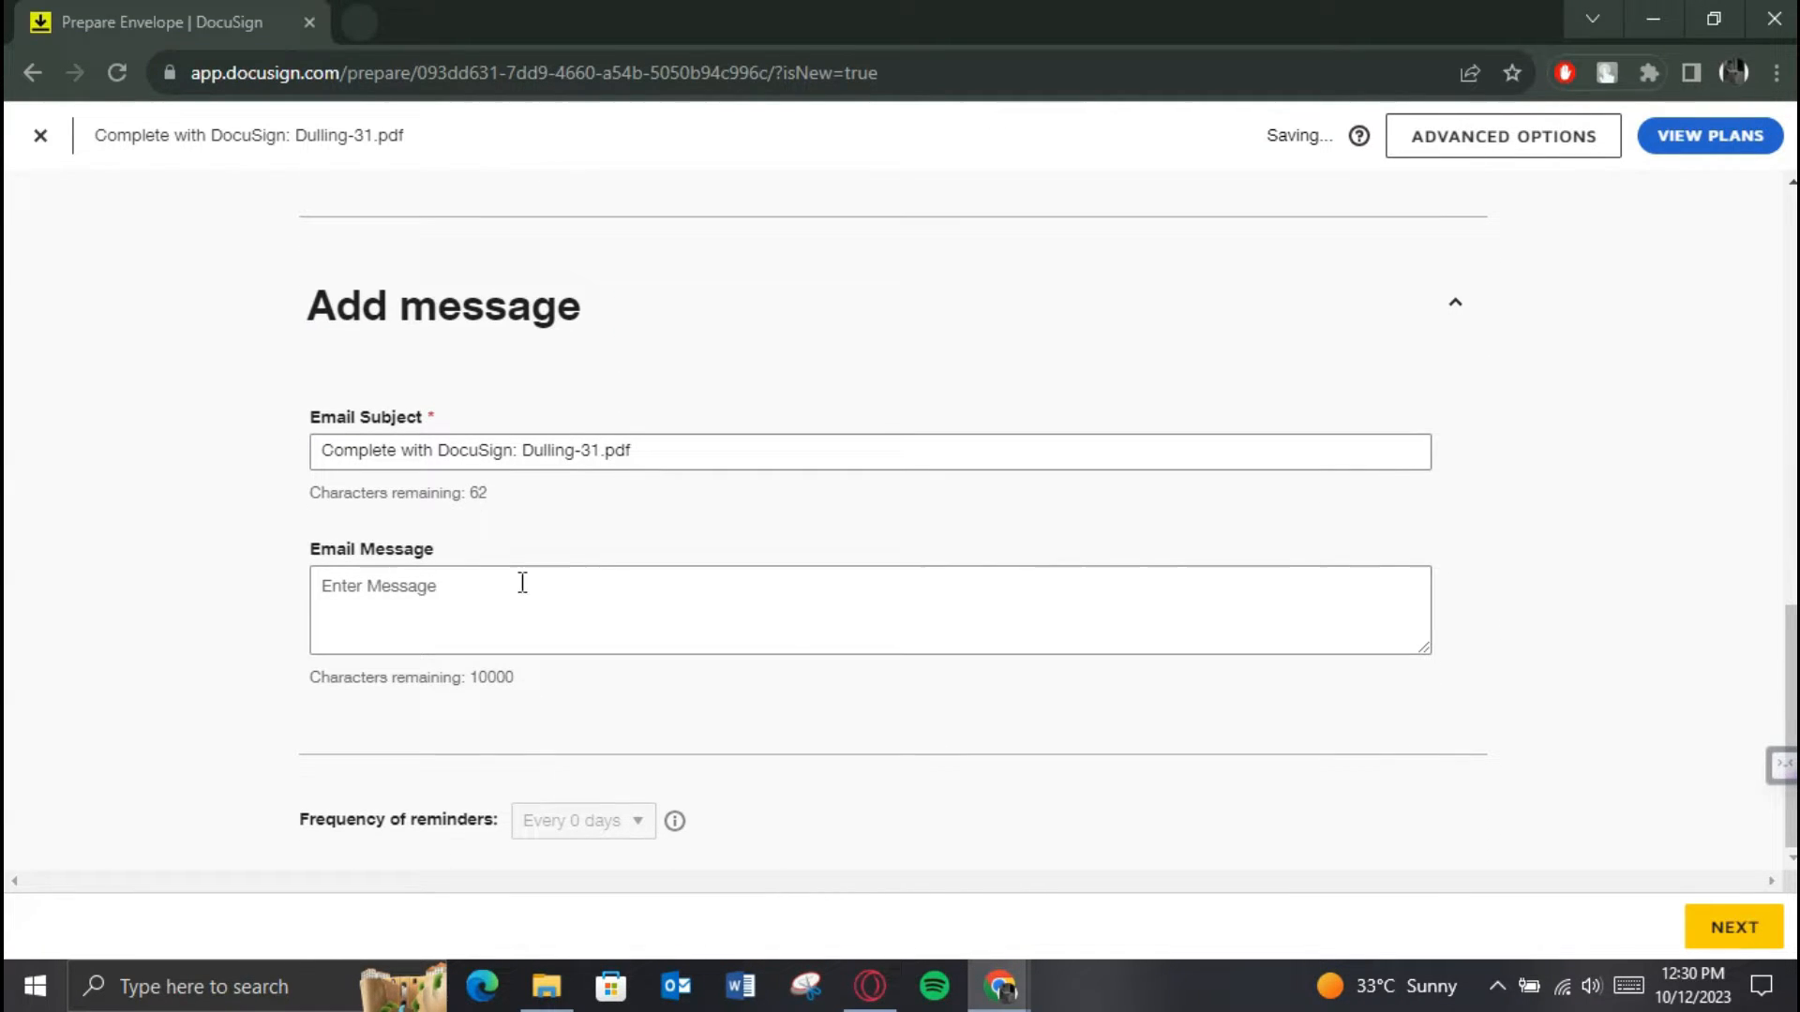
type("thanks!")
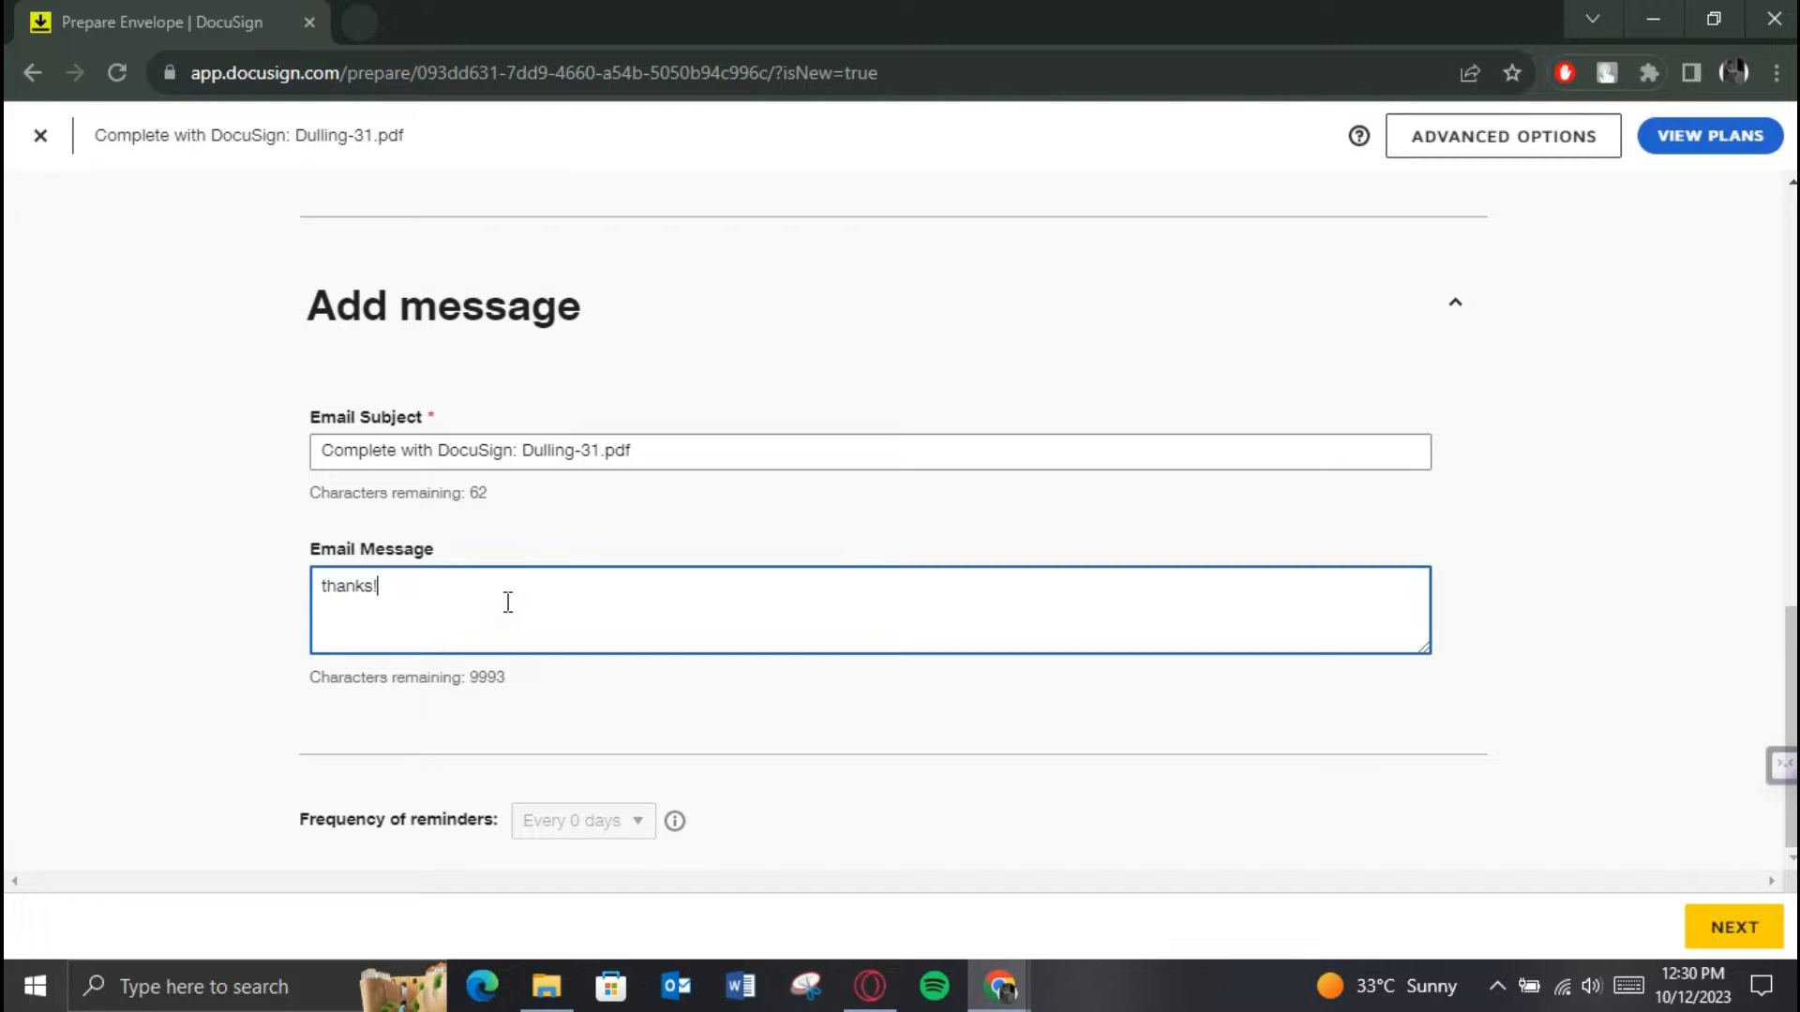
left_click(1733, 926)
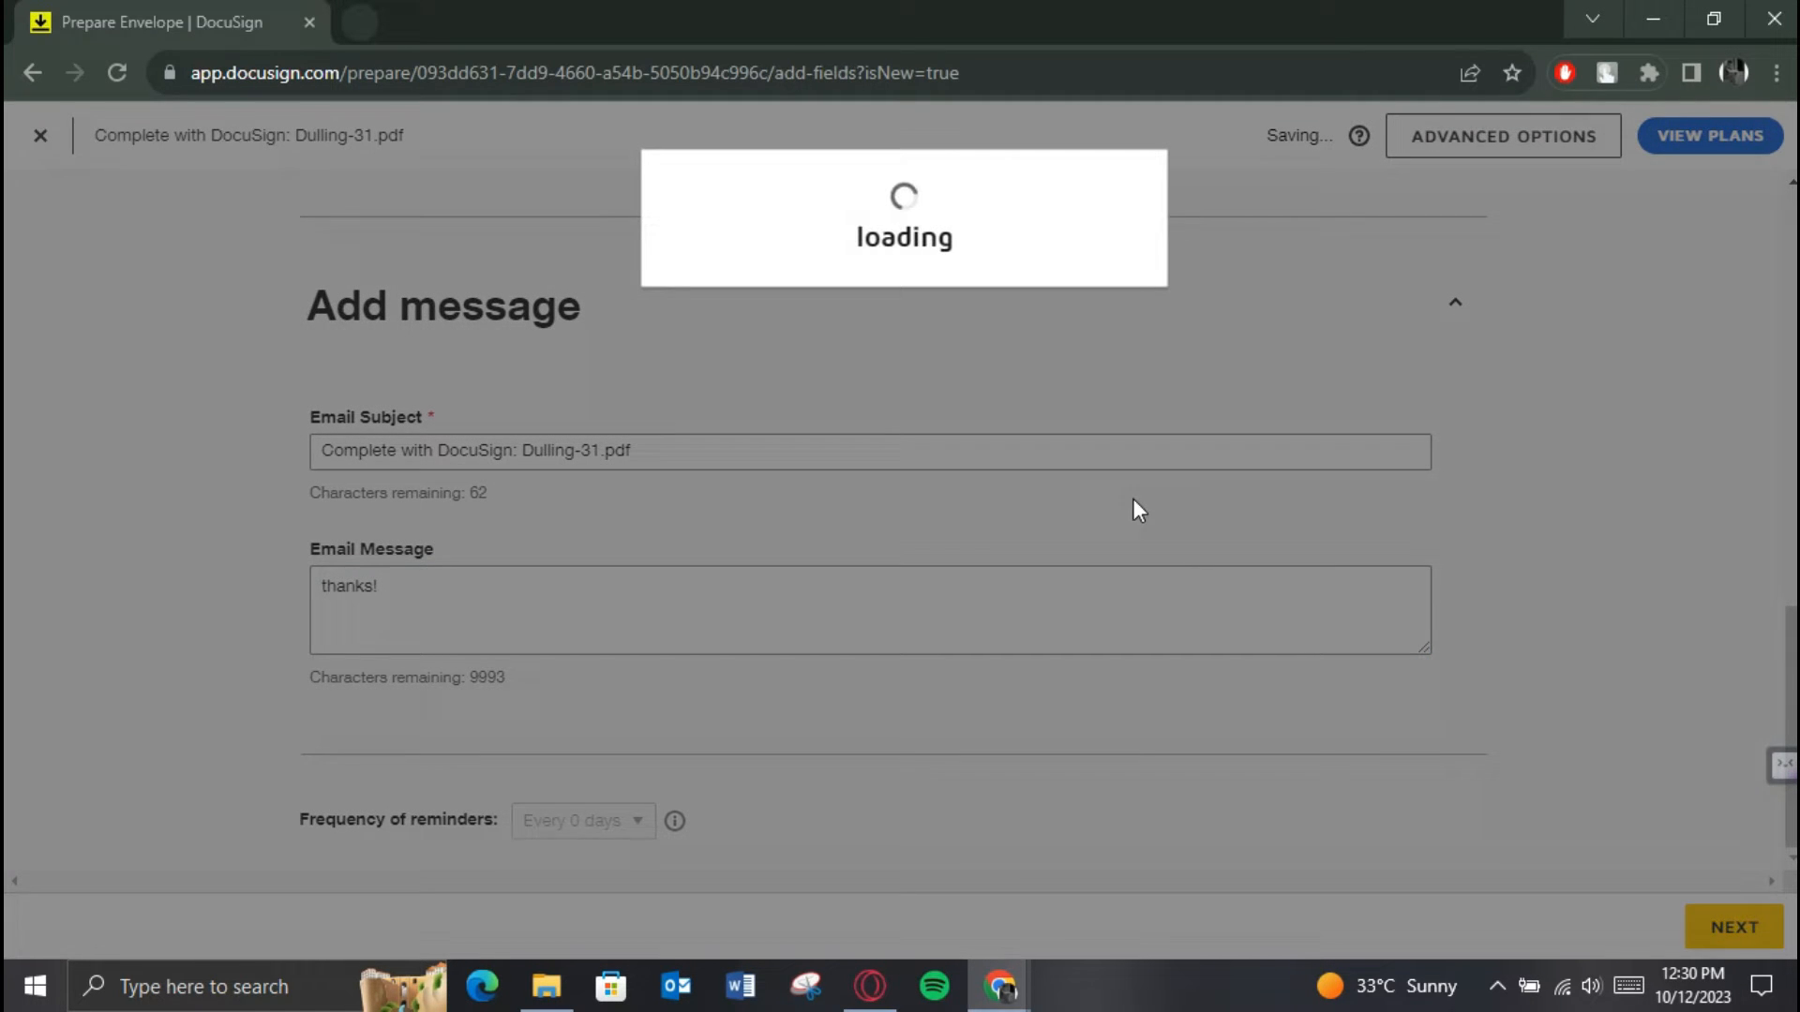
Place a checkbox in the first rounded box with 'Select at least 1' validation, send, and sign now.
left_click(1733, 926)
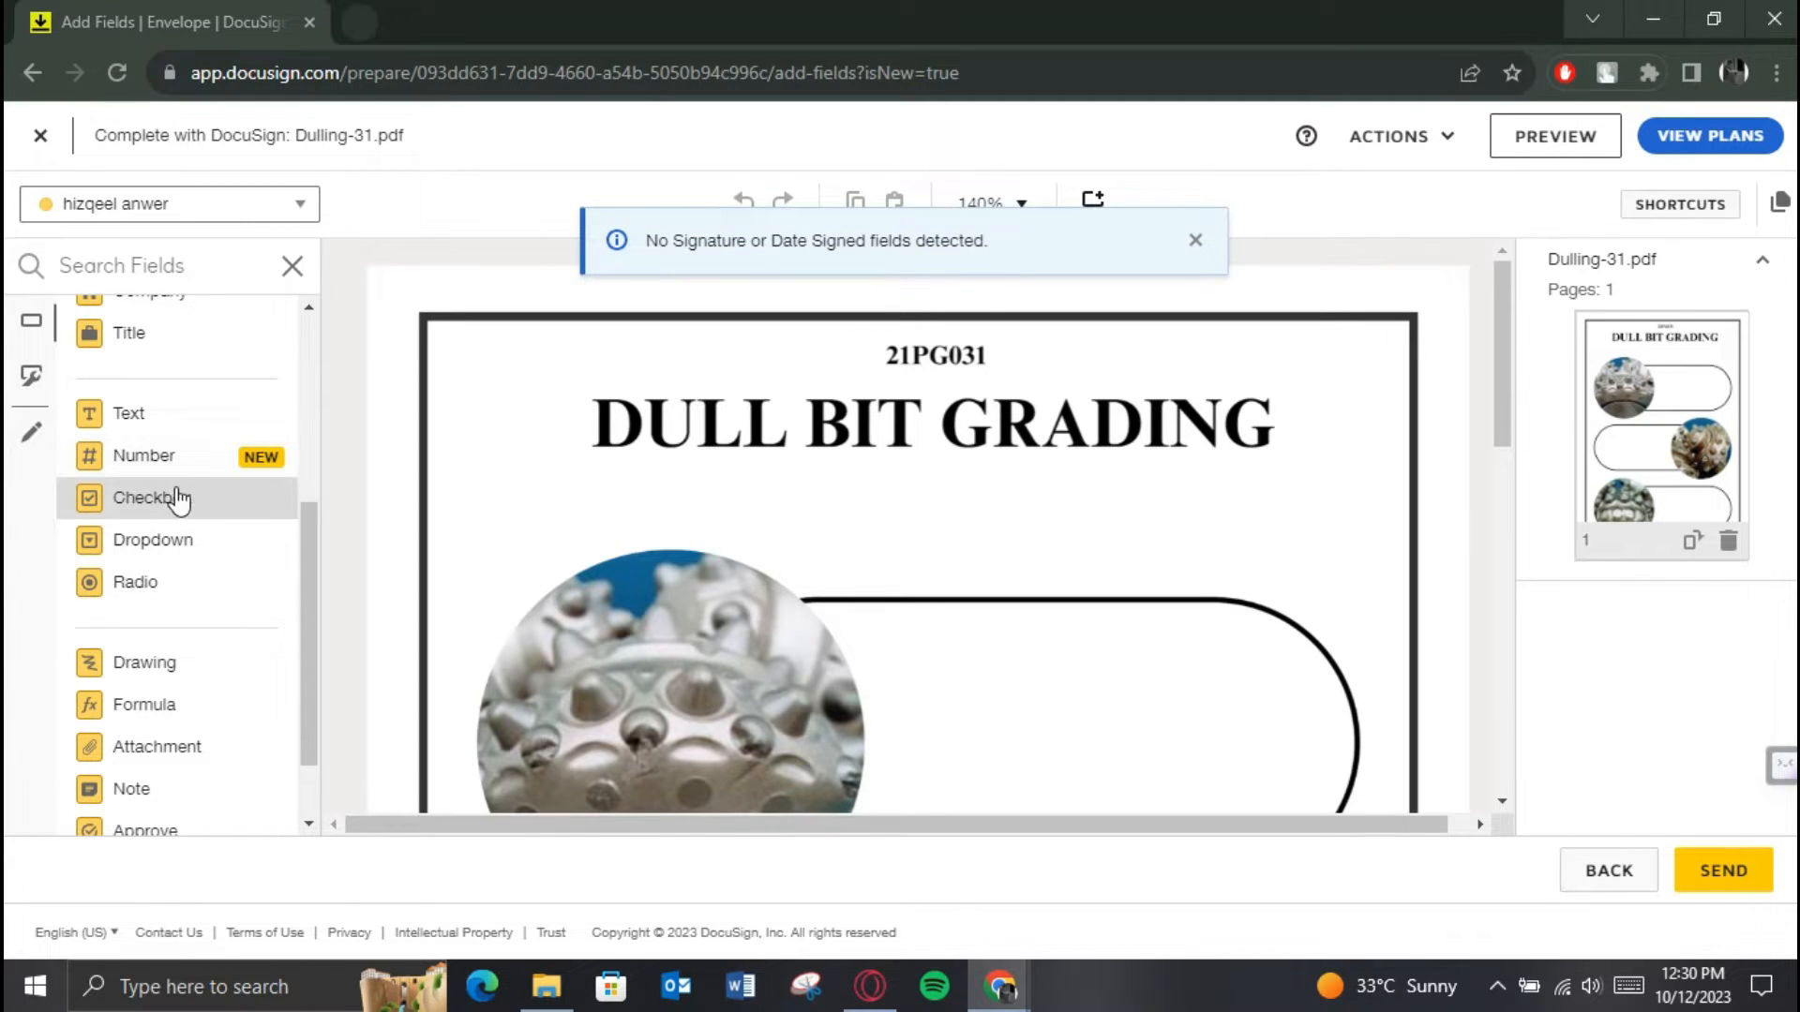
left_click(1195, 240)
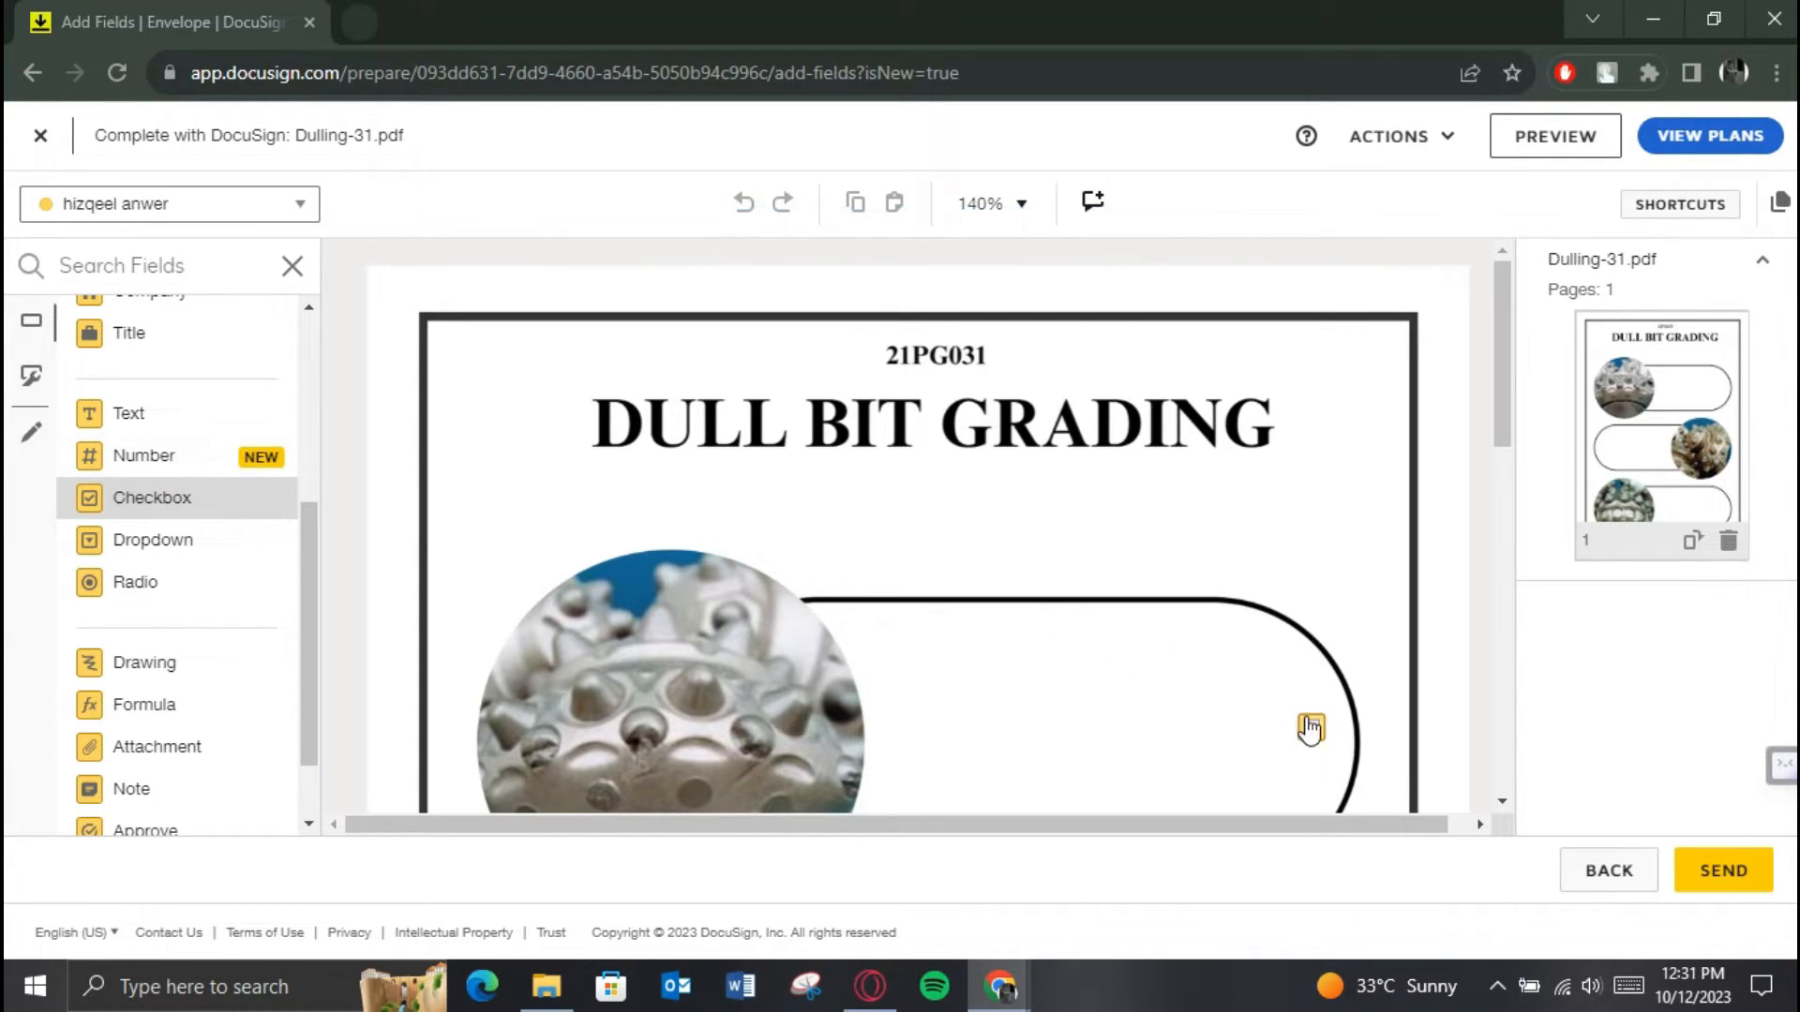
left_click(1309, 729)
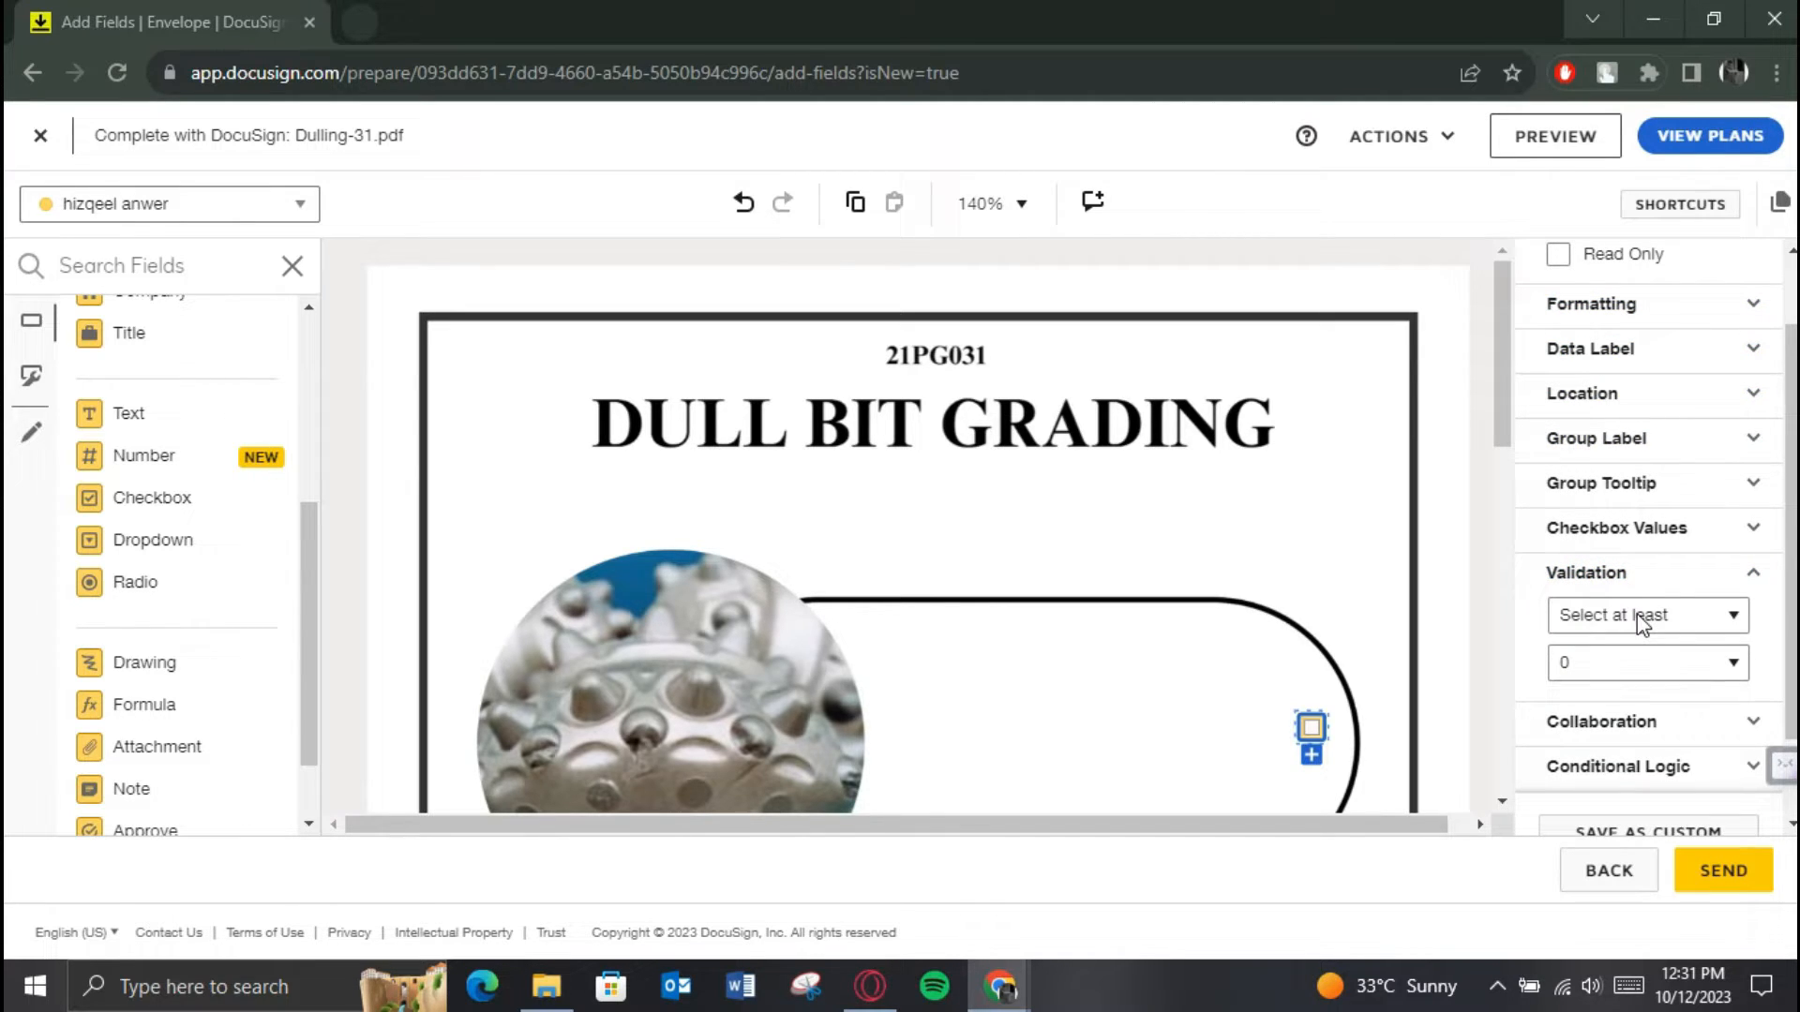
left_click(1721, 870)
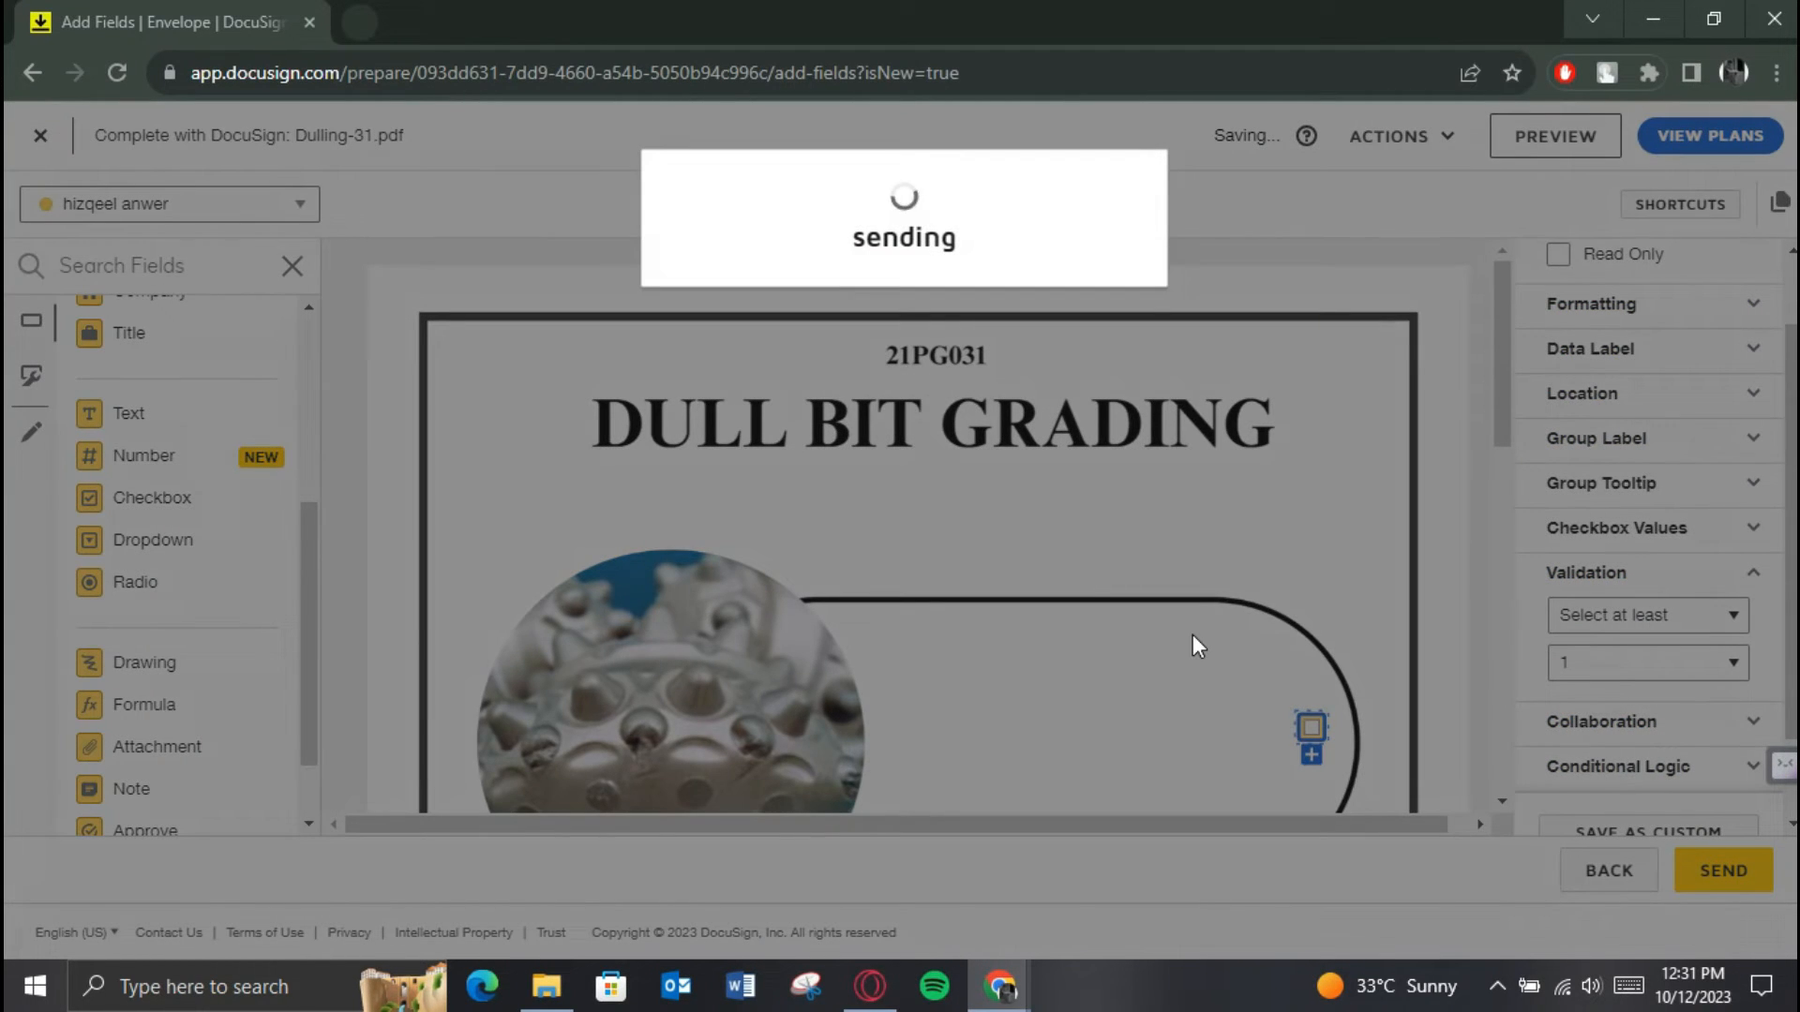
left_click(1721, 869)
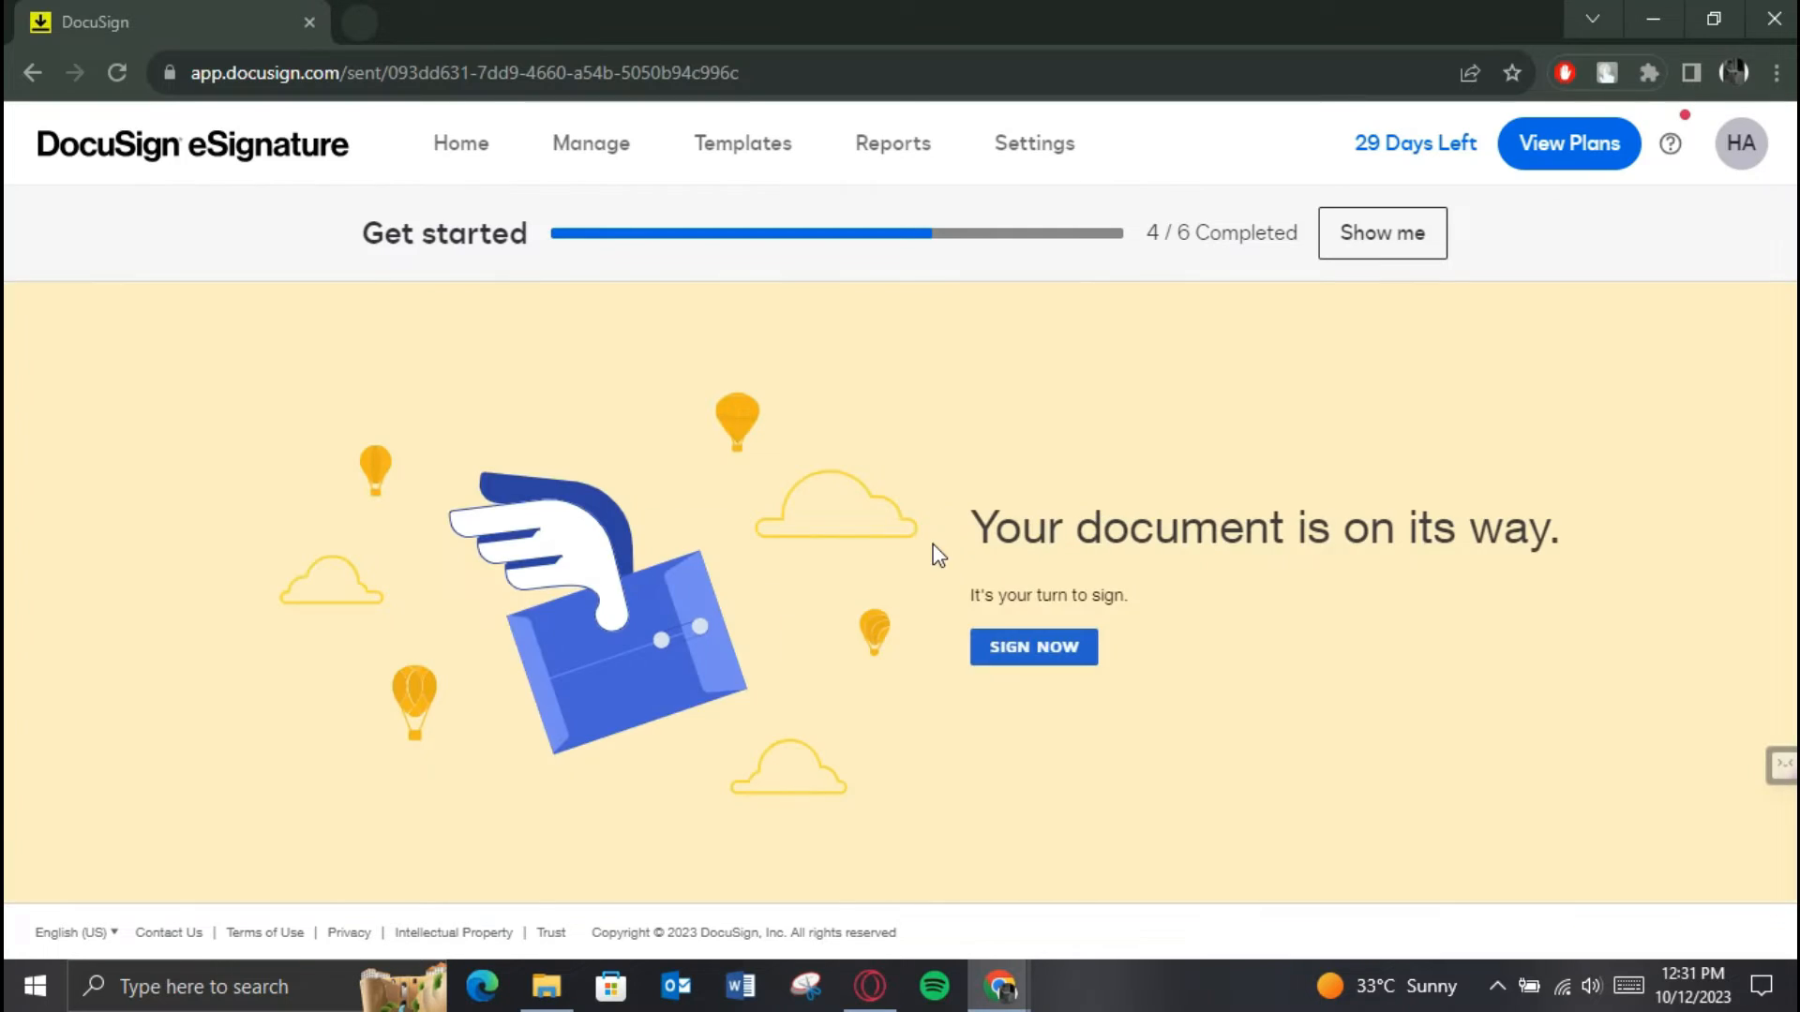
left_click(1032, 646)
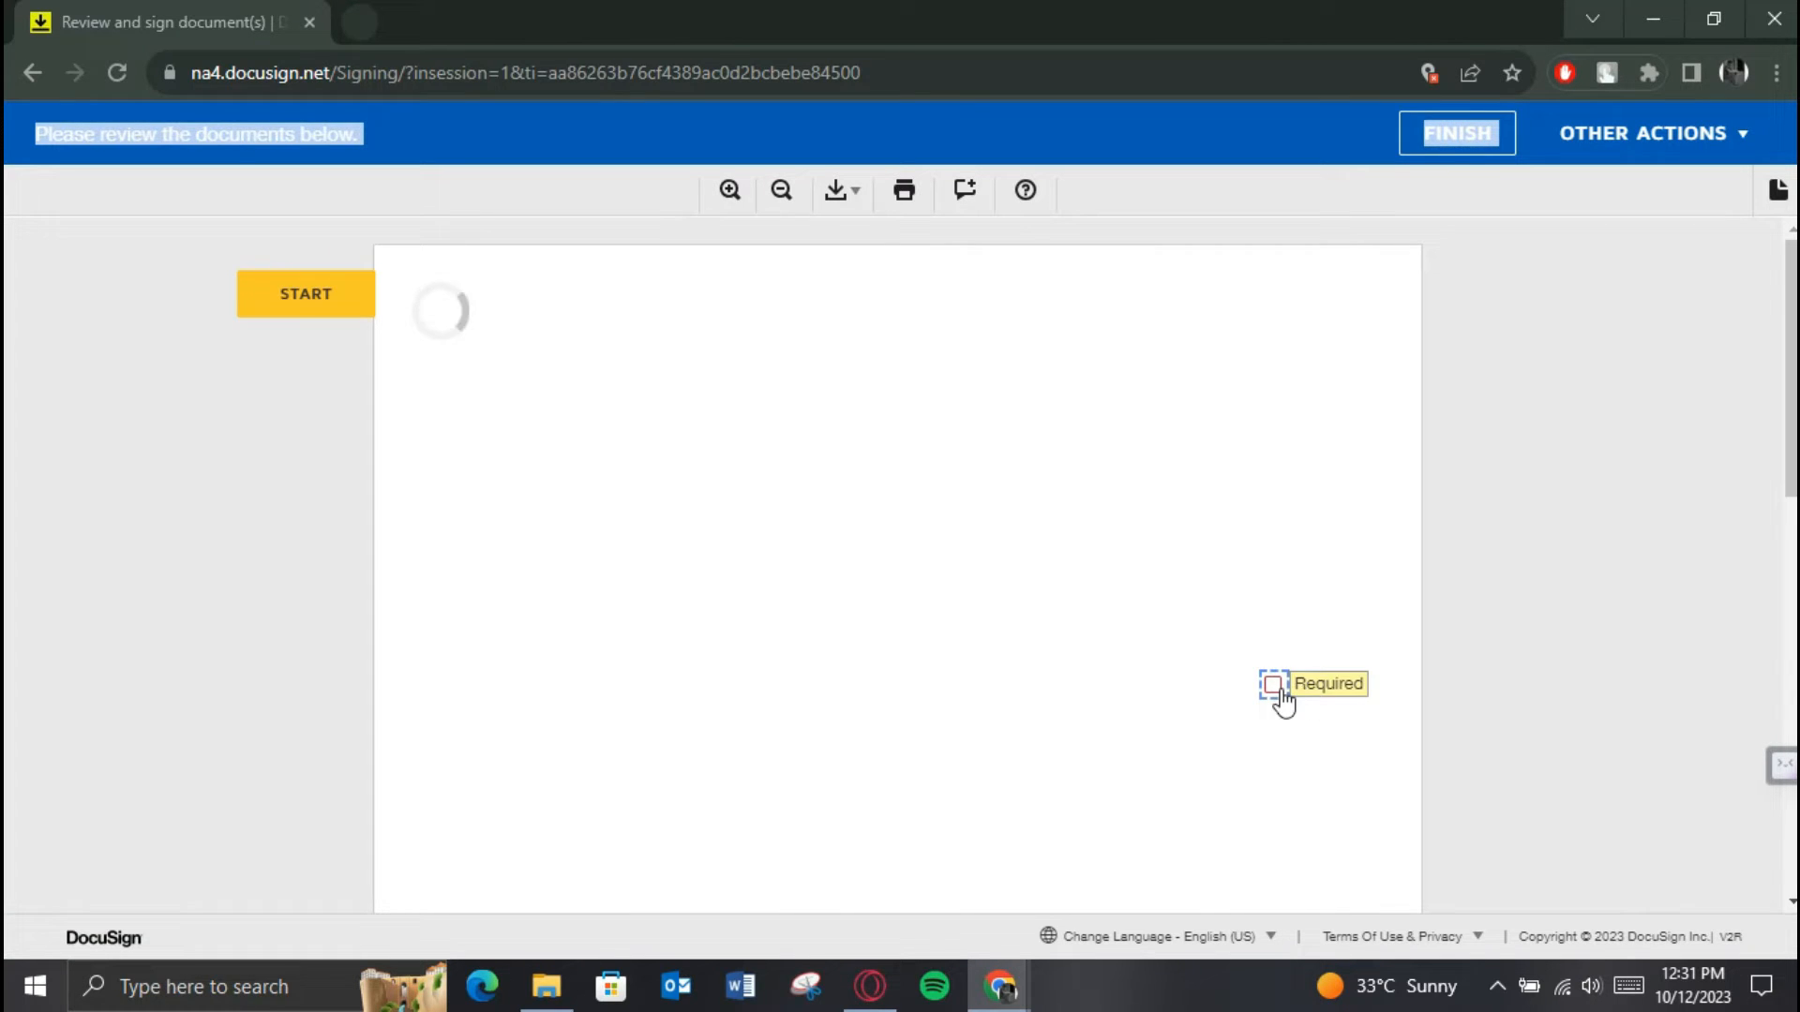
Scroll down to the required checkbox field on Dulling-31.pdf and tick it.
left_click(1272, 684)
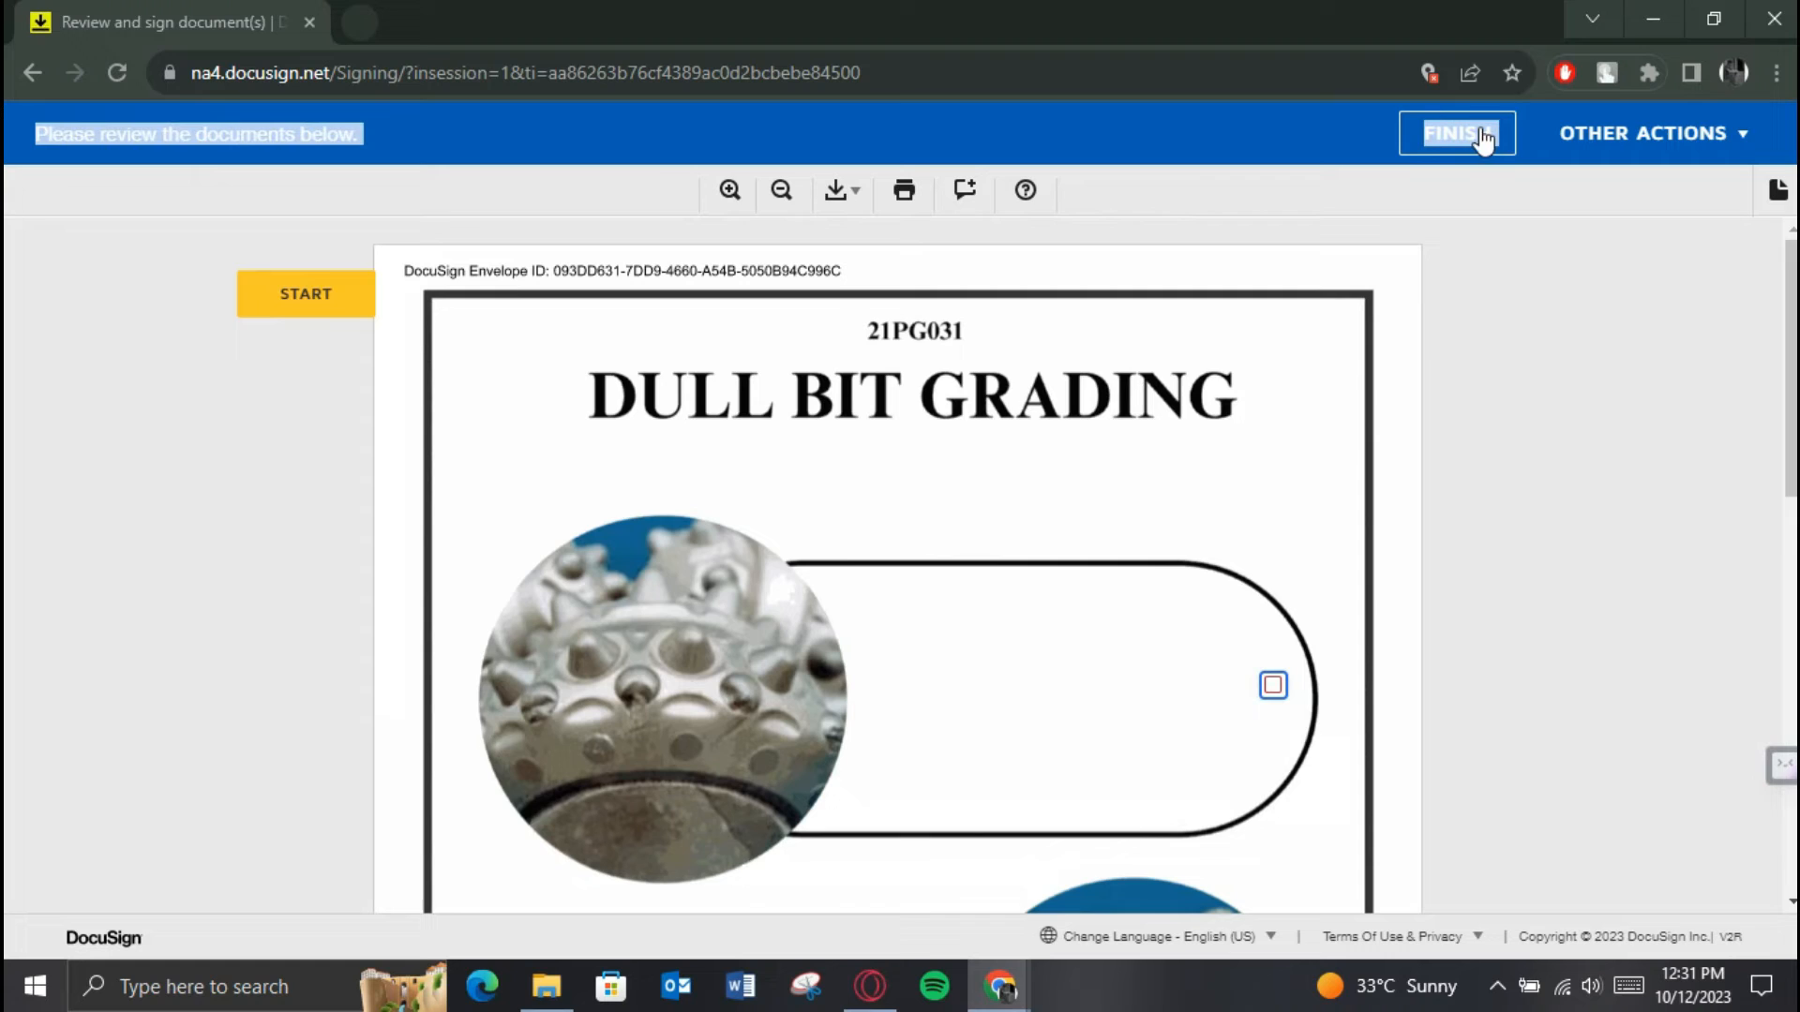
scroll("down", 3)
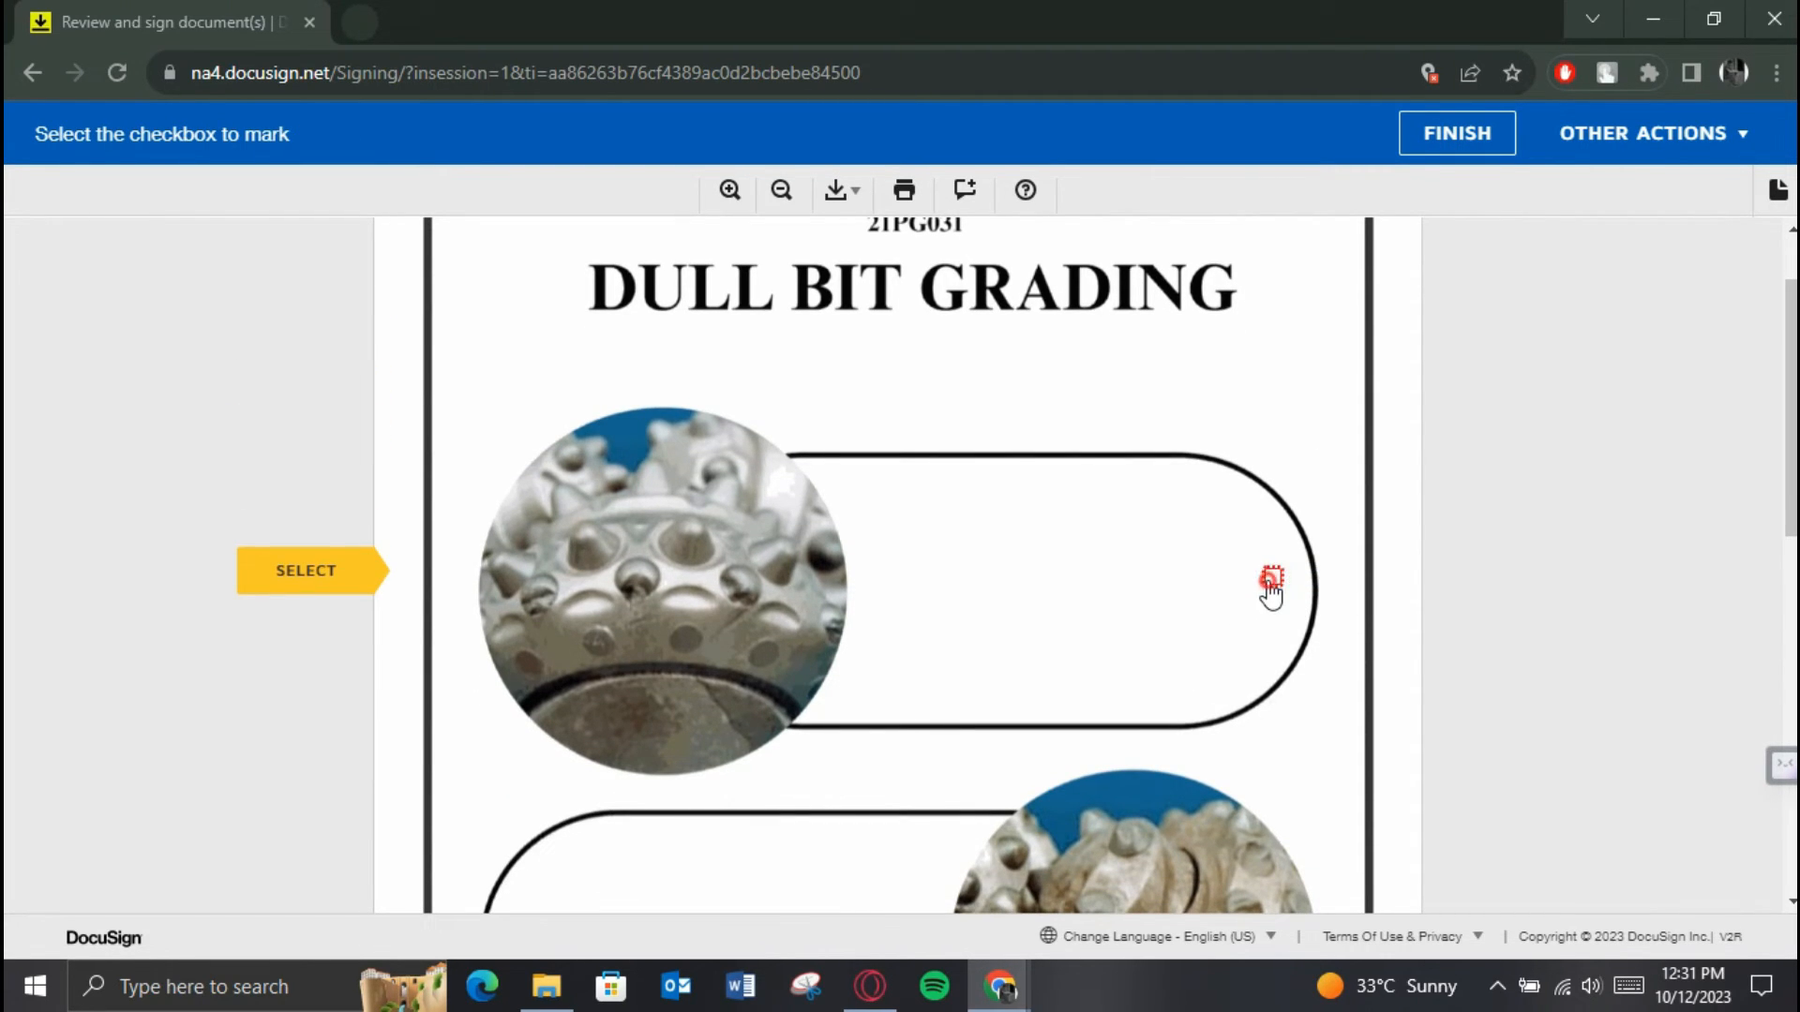
left_click(1272, 576)
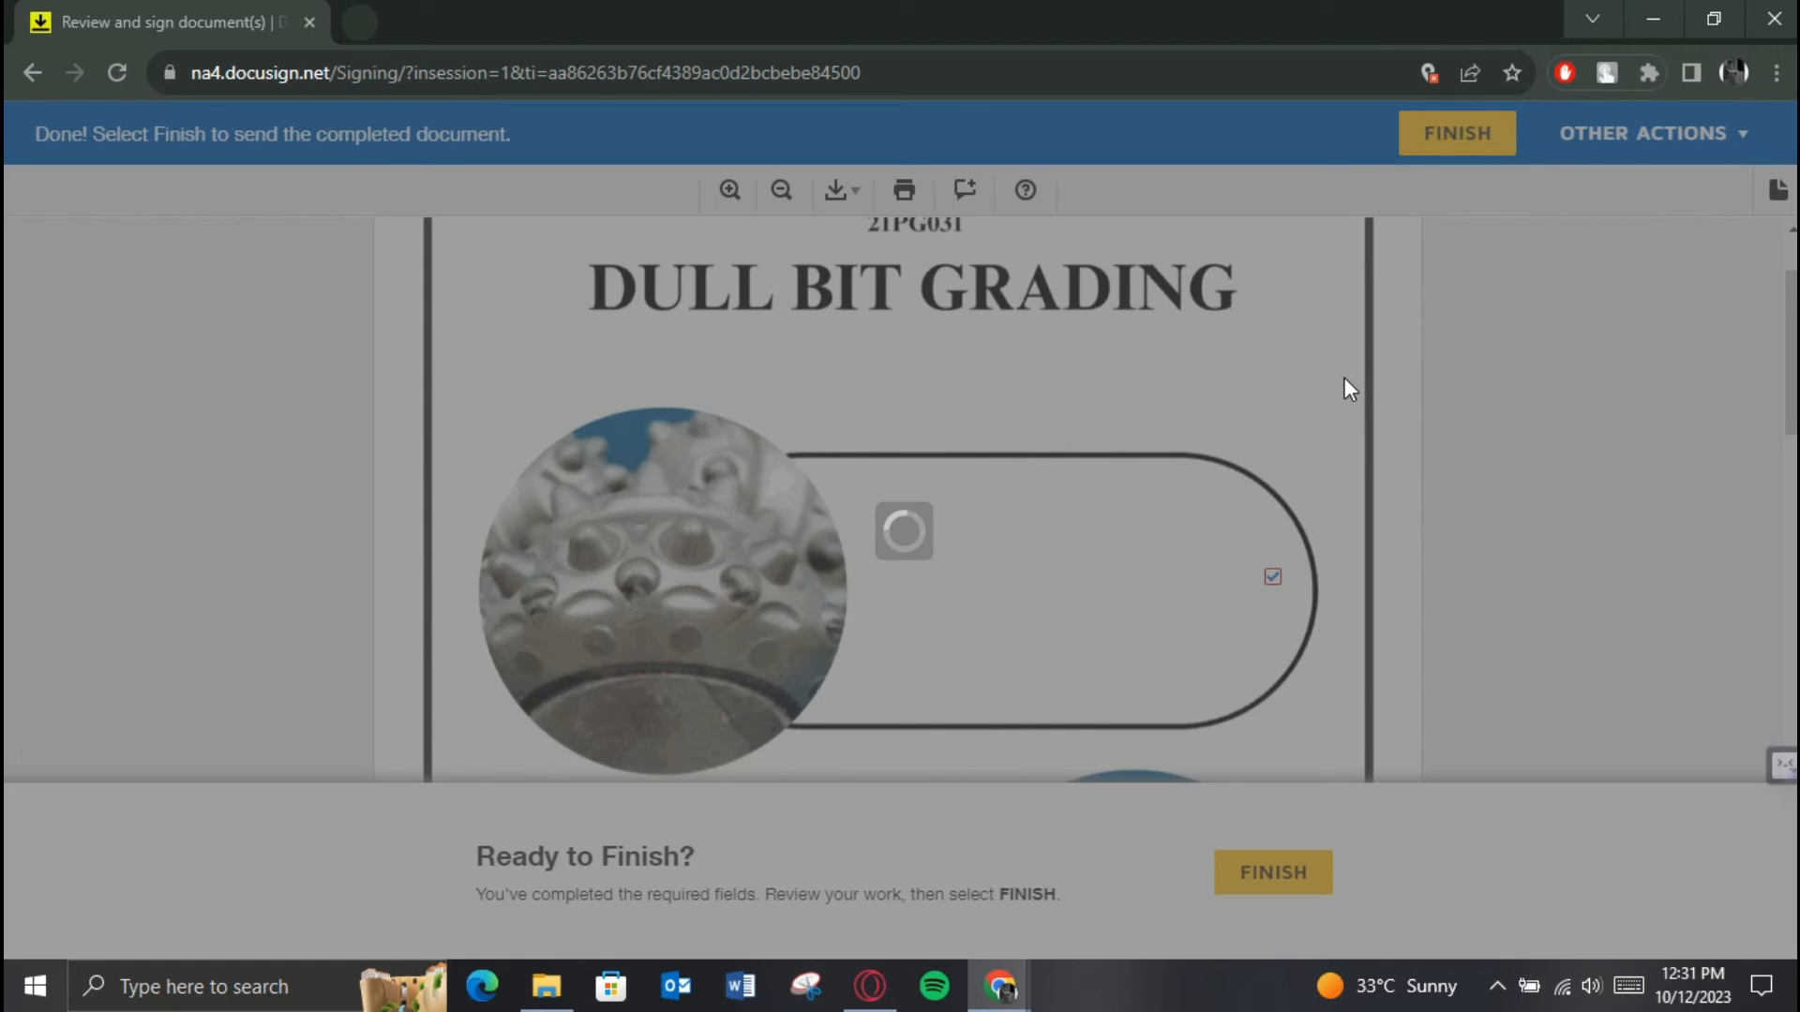